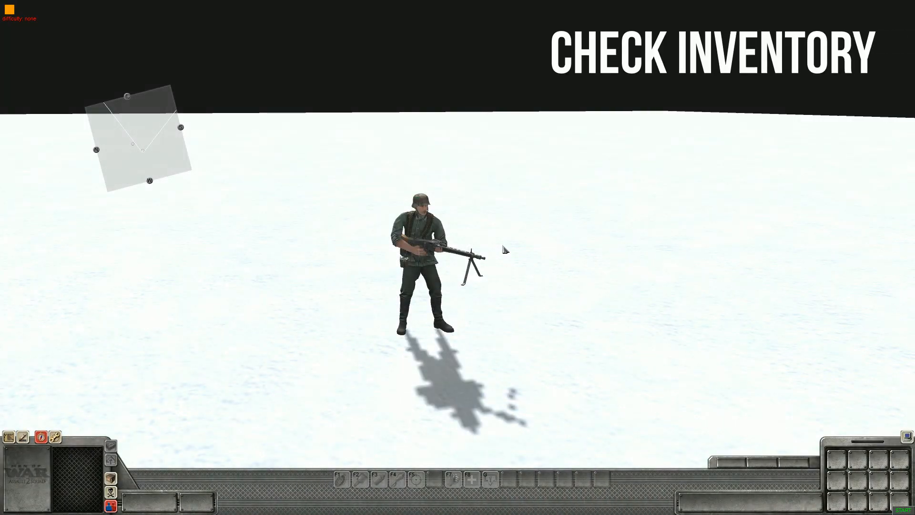
- Select the machine gunner and open his Inventory window to inspect the items he carries
click(421, 262)
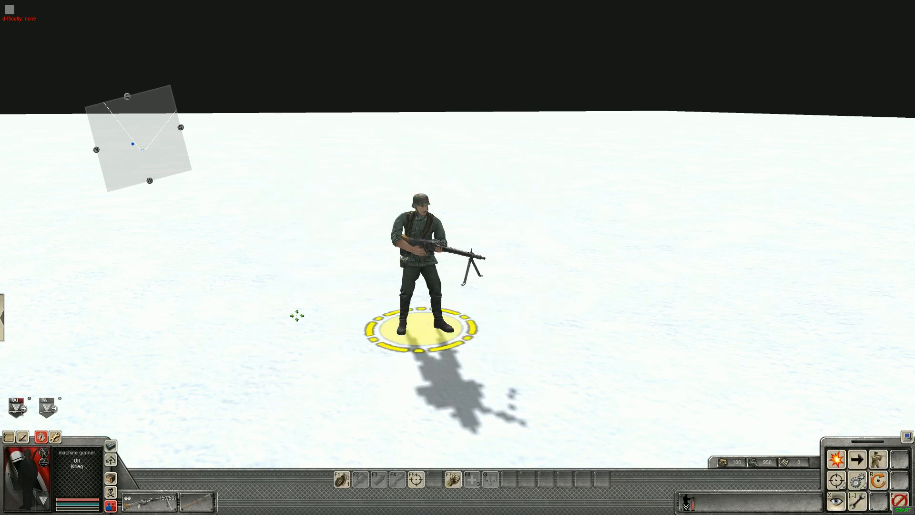
right_click(294, 318)
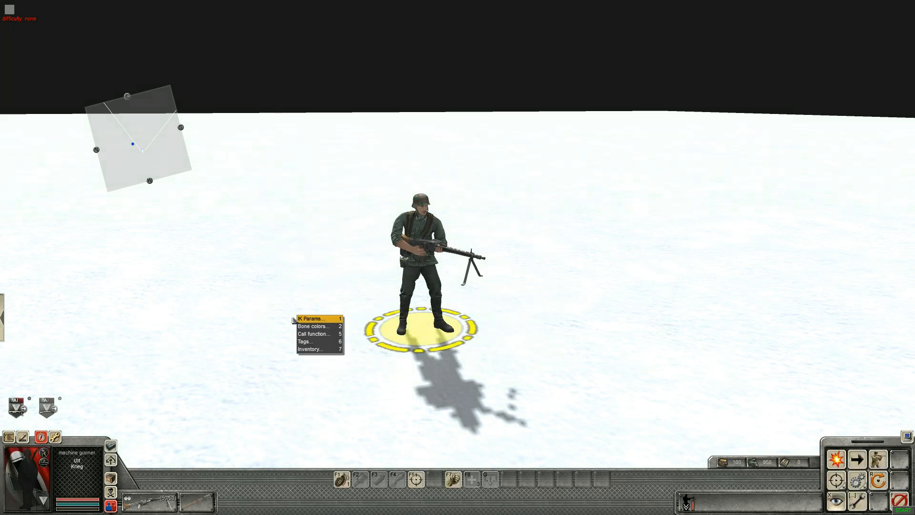
click(312, 350)
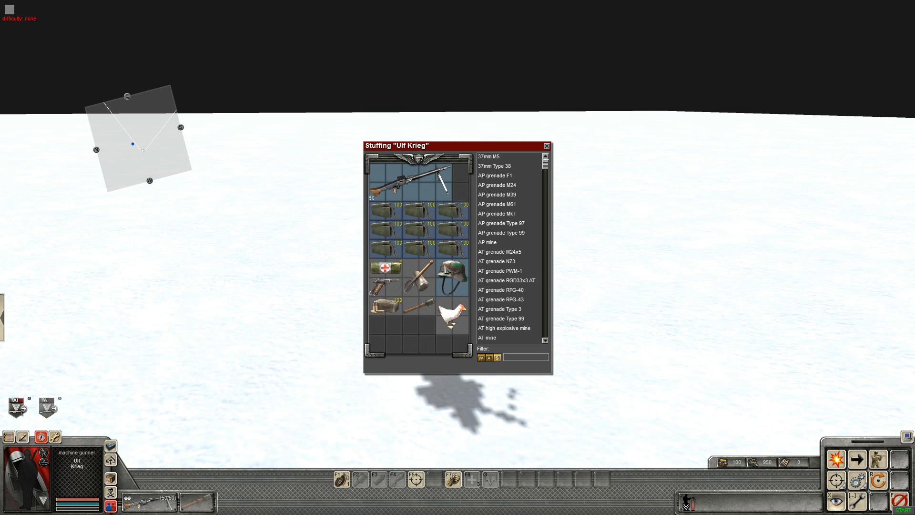
mouse_move(370, 248)
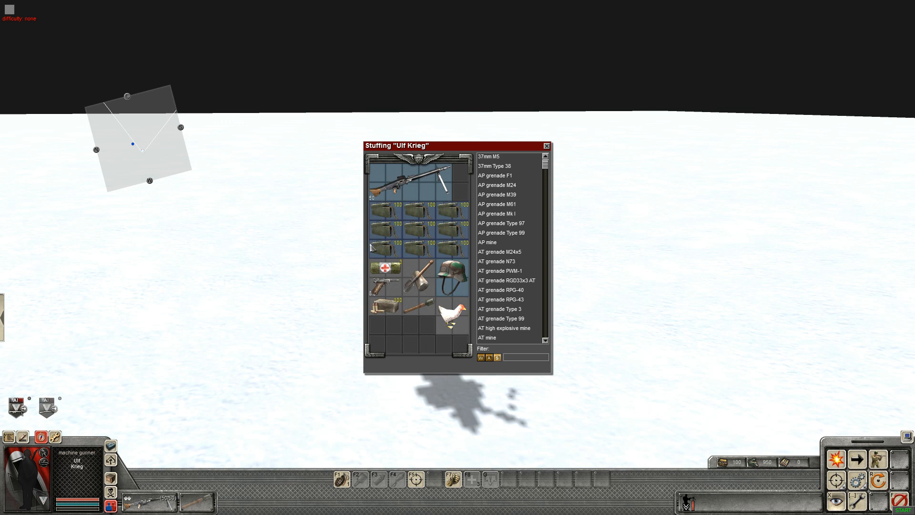
mouse_move(482, 263)
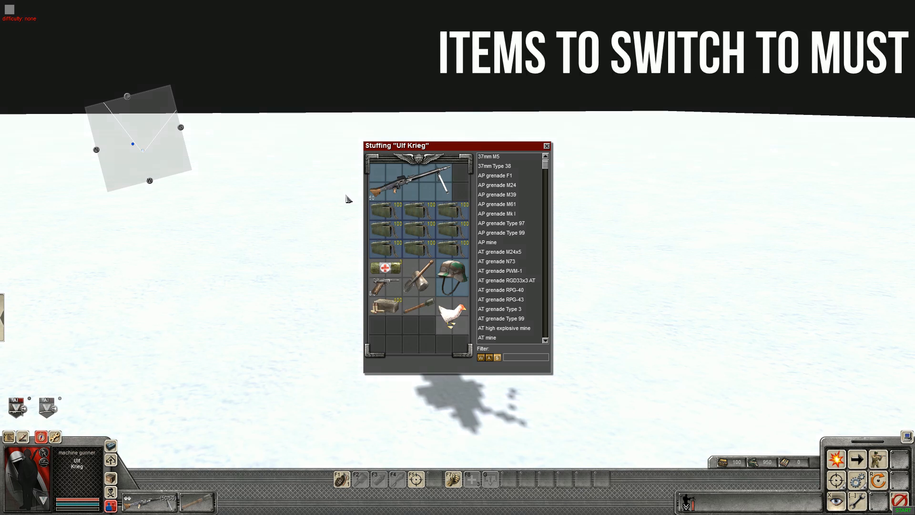
mouse_move(406, 175)
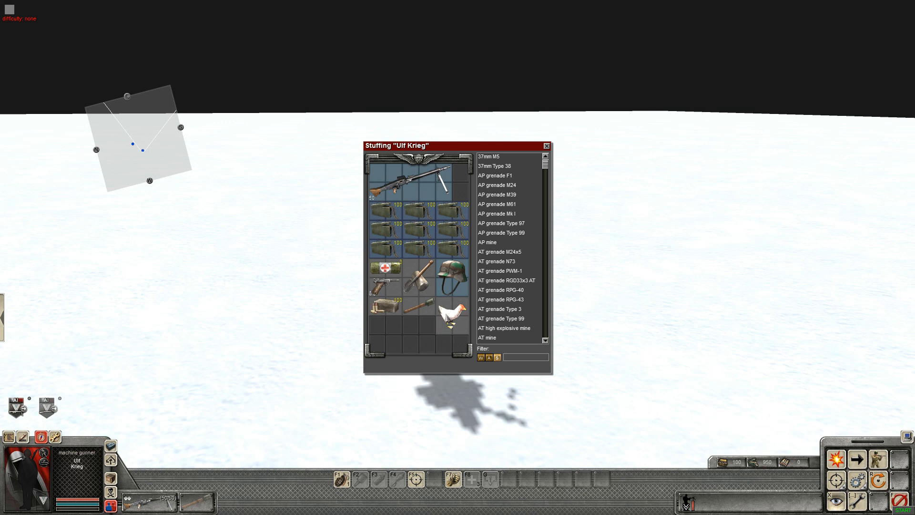
drag(454, 312, 384, 334)
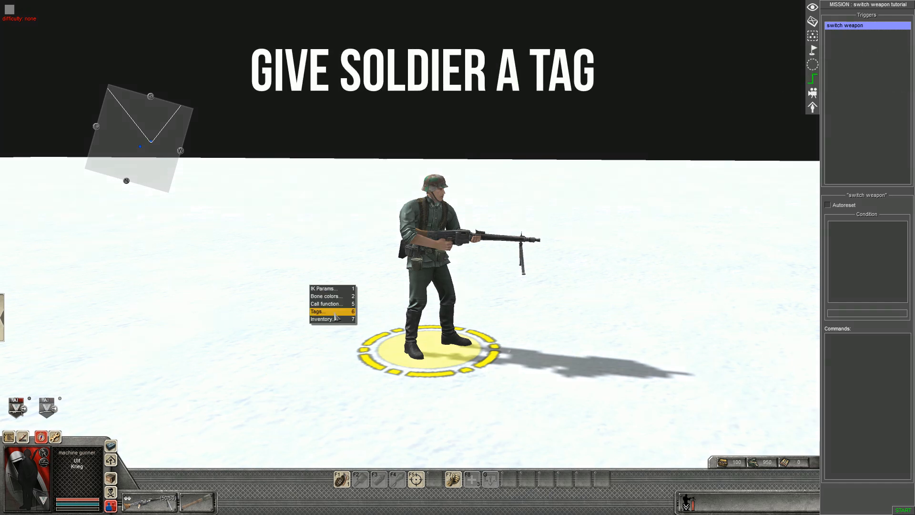
- Add the tag 'switch' to the machine gunner's tag list and confirm
click(318, 311)
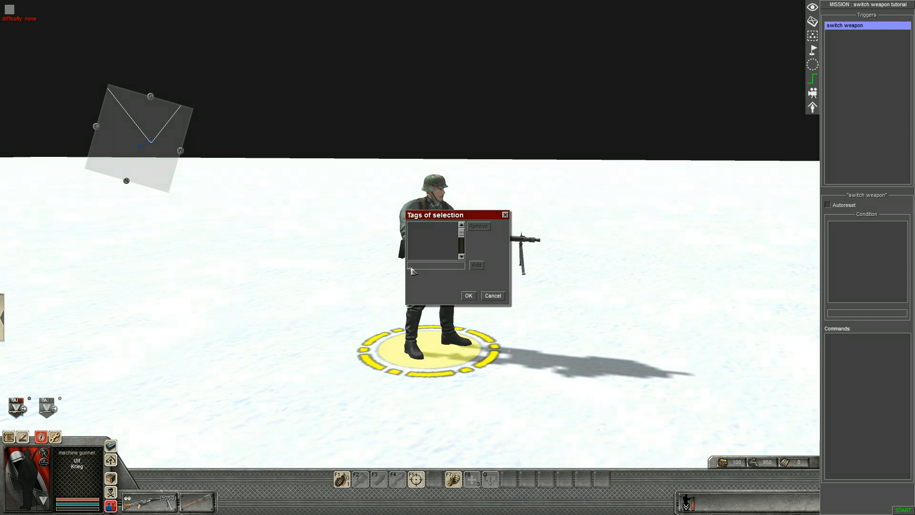
text(switch)
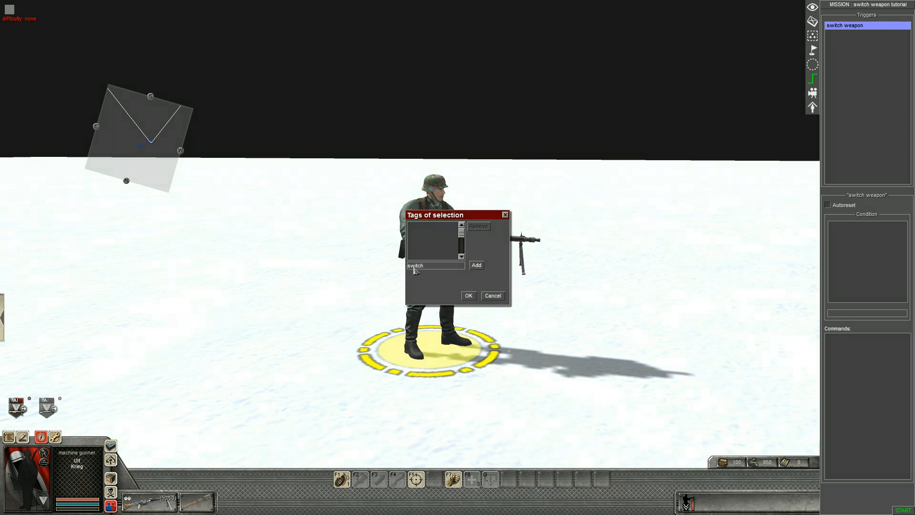
click(476, 264)
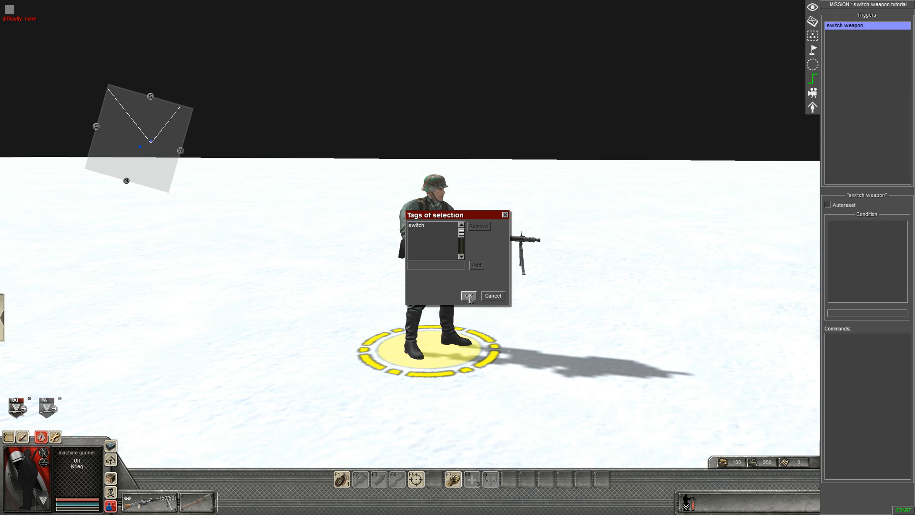
click(468, 295)
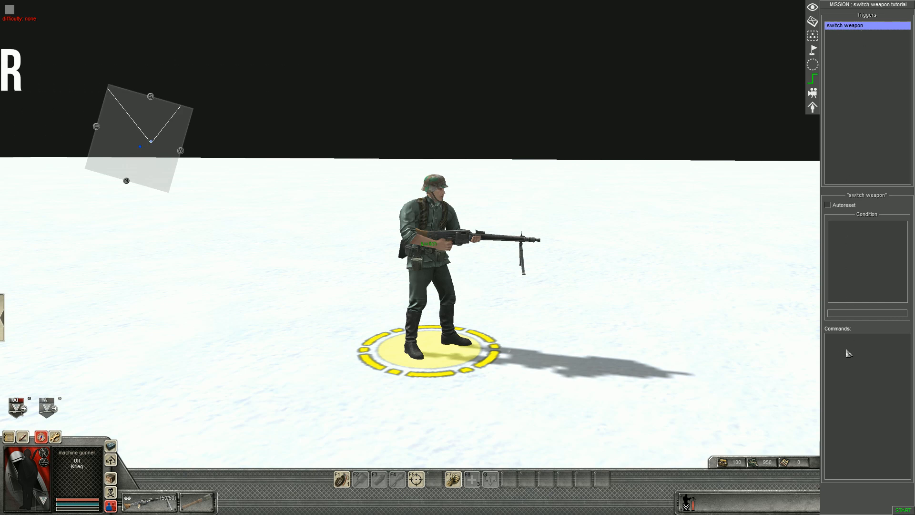
- Add an inventory command from the entity group to the switch weapon trigger's commands
right_click(848, 353)
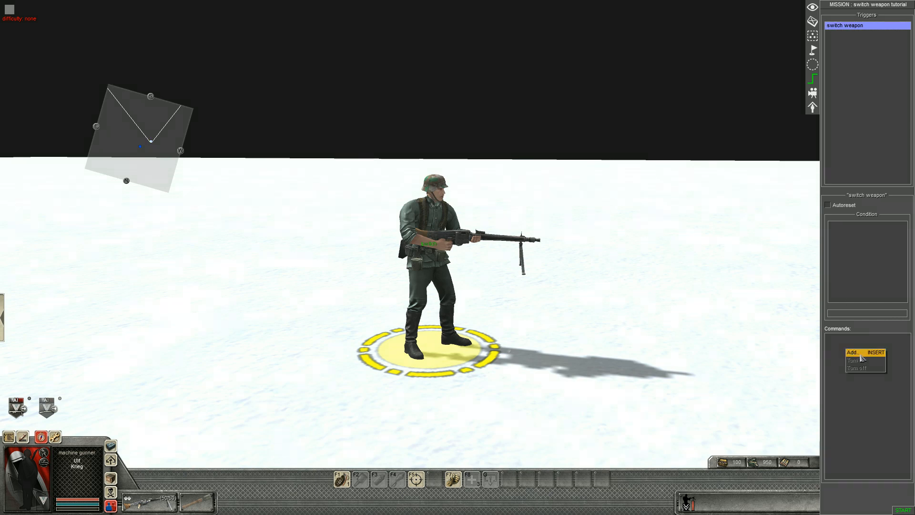
click(851, 352)
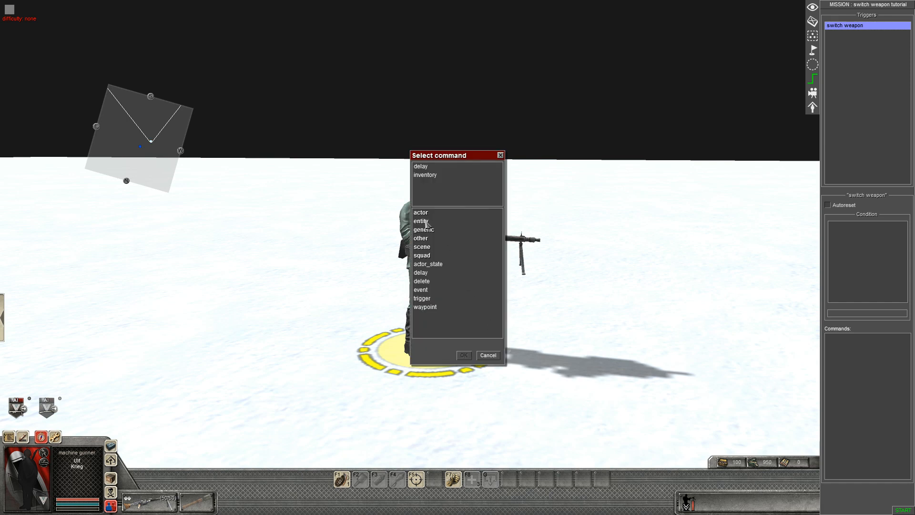
click(421, 220)
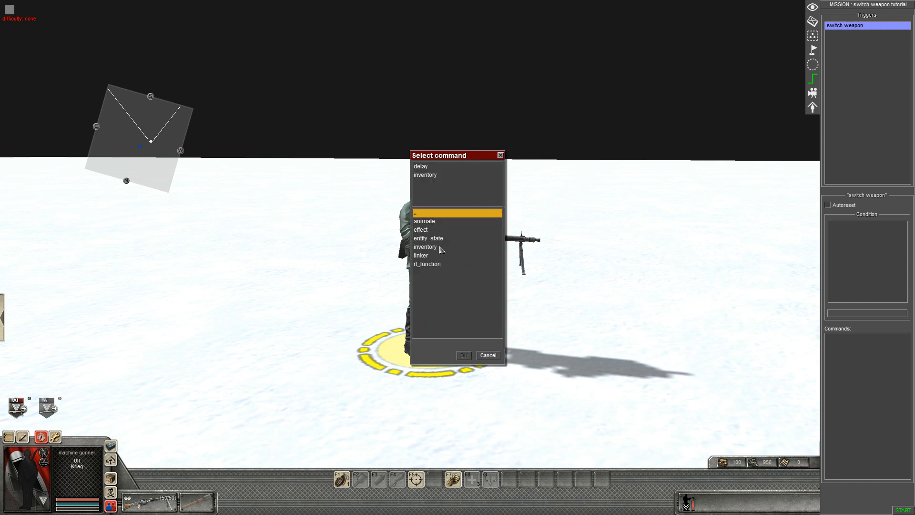
click(425, 246)
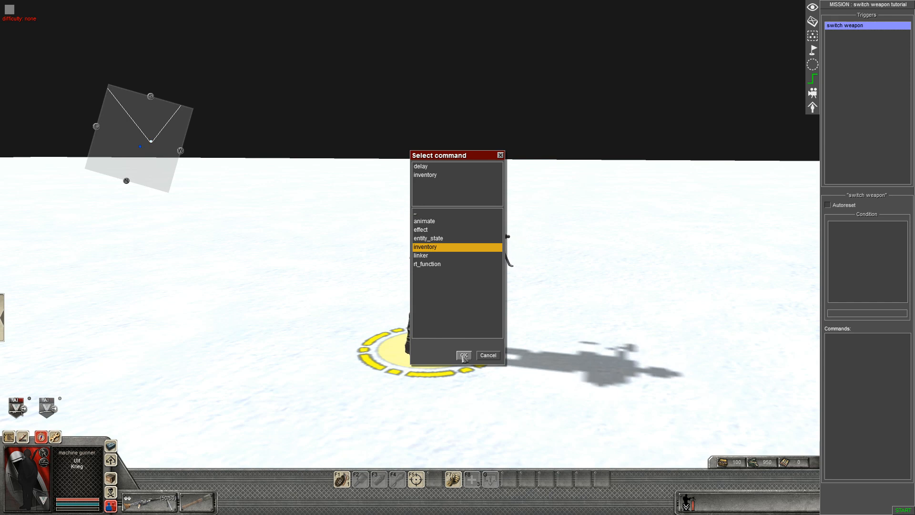
click(464, 355)
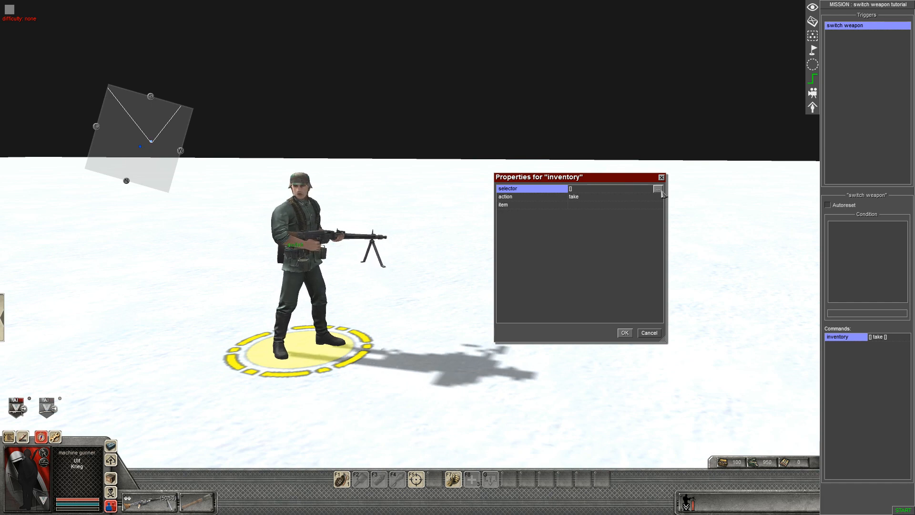
- Set the inventory command's selector to units tagged 'switch'
click(658, 188)
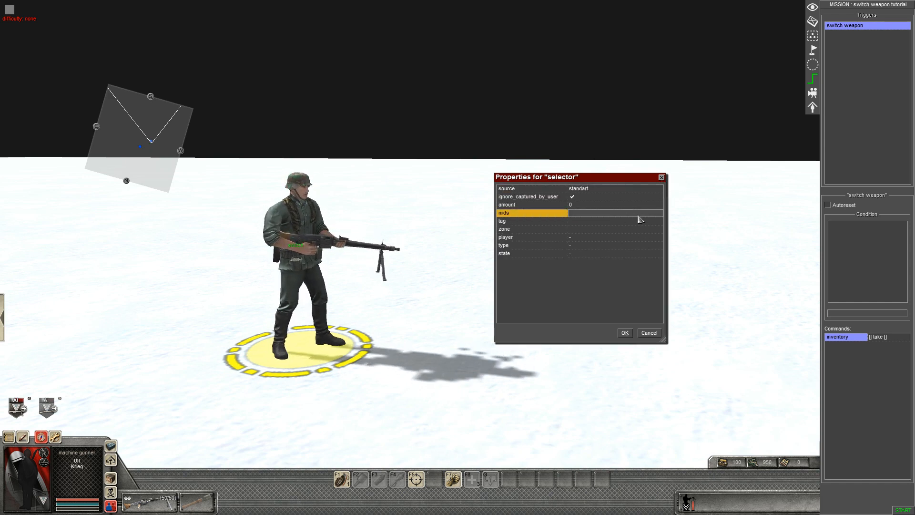
click(616, 221)
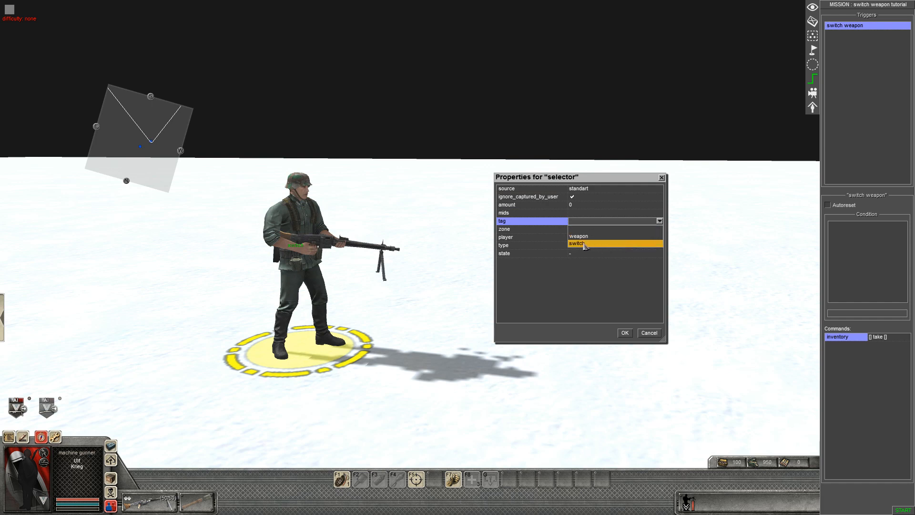
click(581, 243)
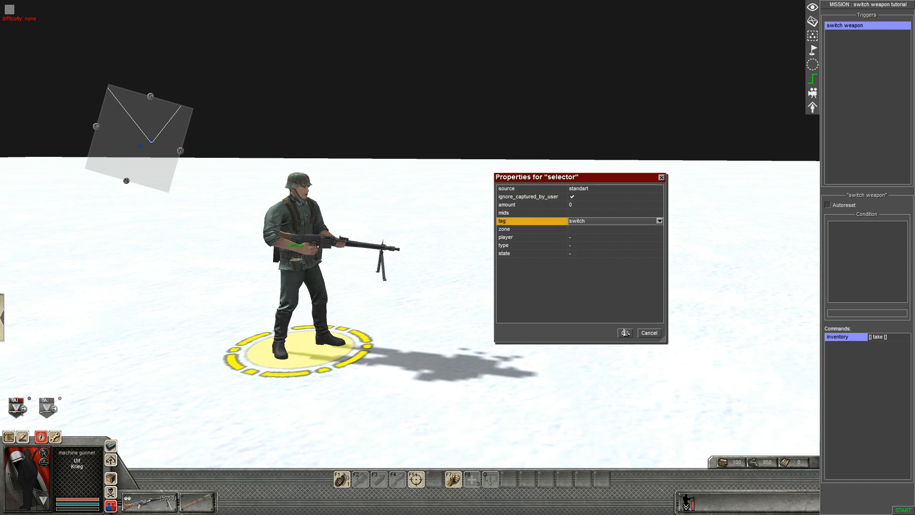
click(625, 332)
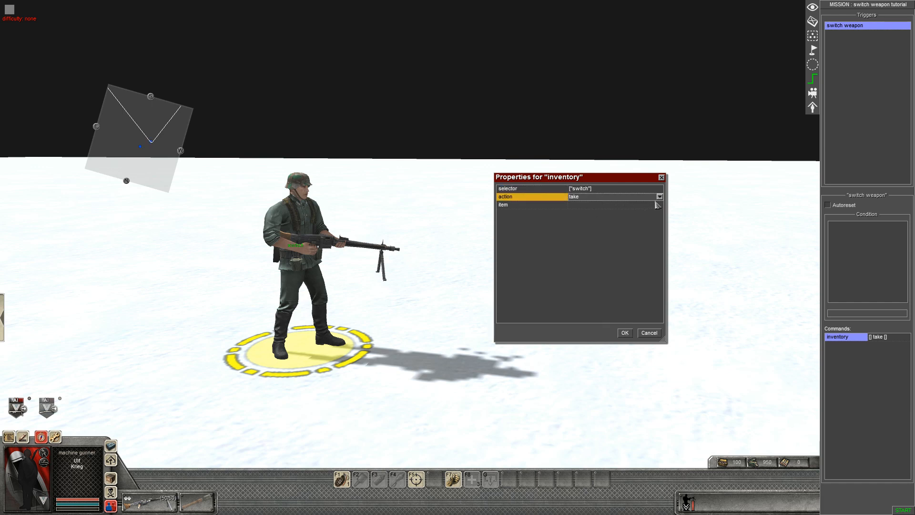
- Set the inventory action to take with luger as the item, and confirm
click(659, 197)
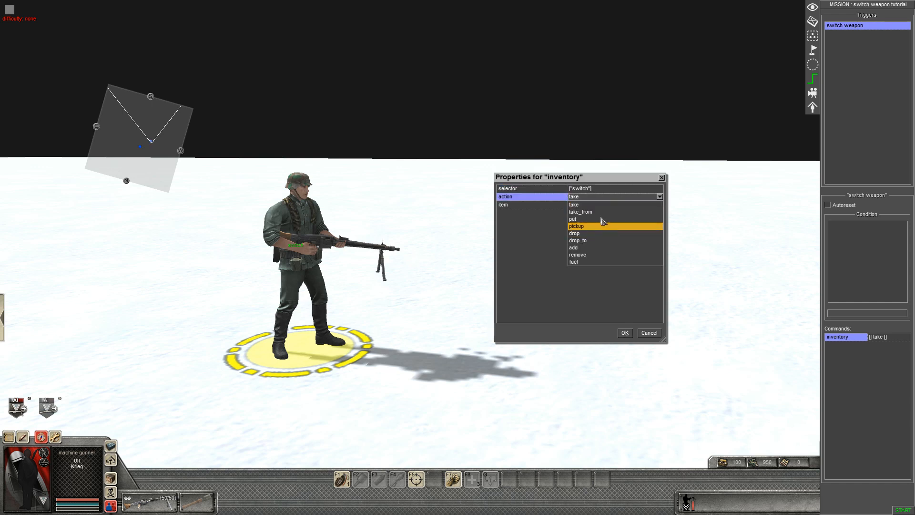
click(573, 204)
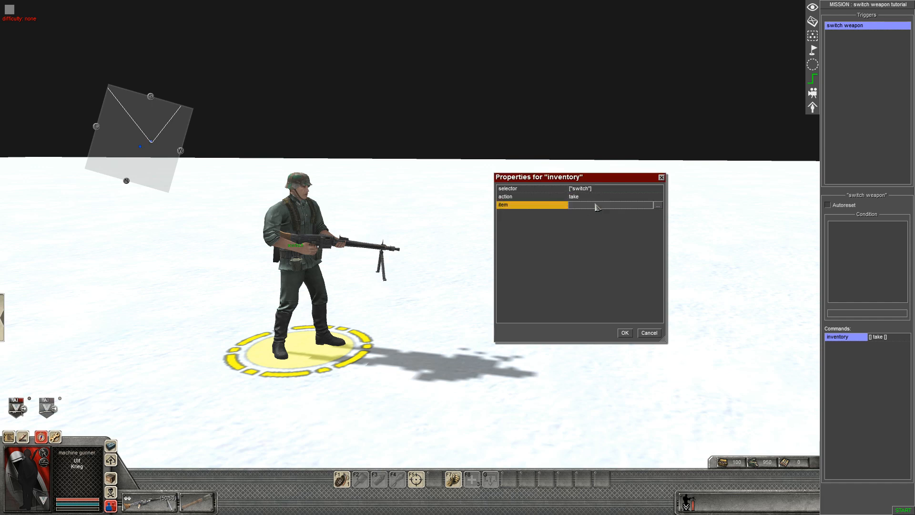
mouse_move(658, 205)
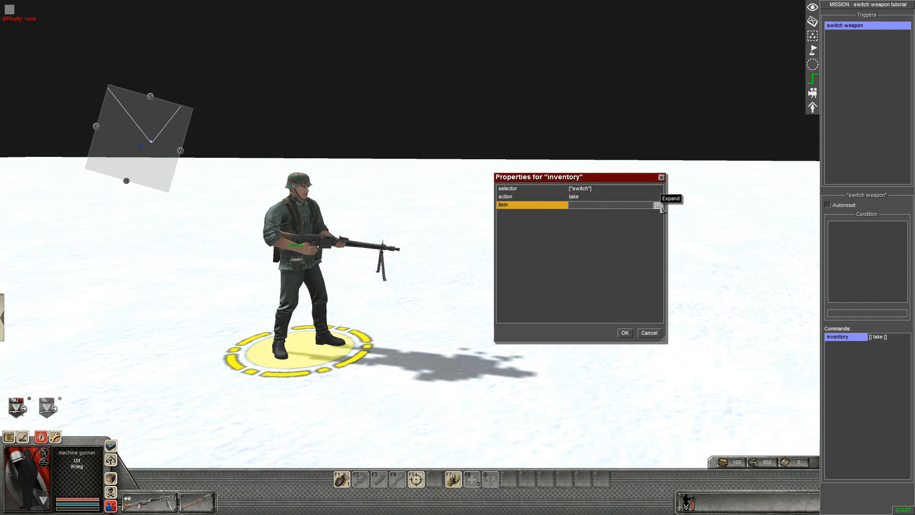
click(658, 204)
text(luger)
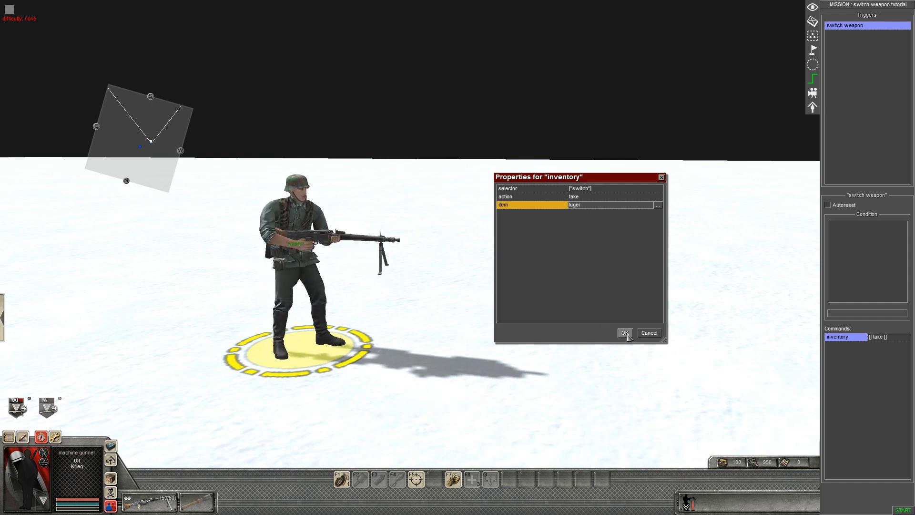
click(625, 332)
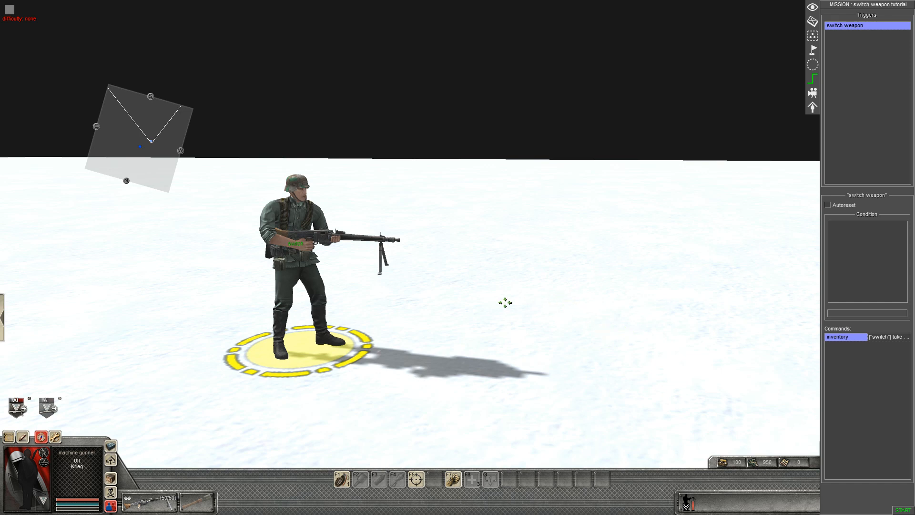
mouse_move(463, 225)
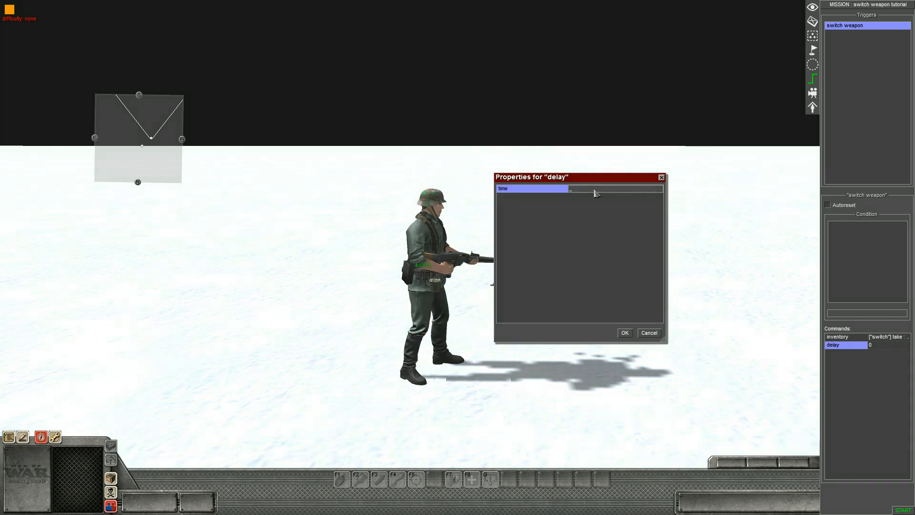
- Enter 3 as the delay time and confirm
text(3)
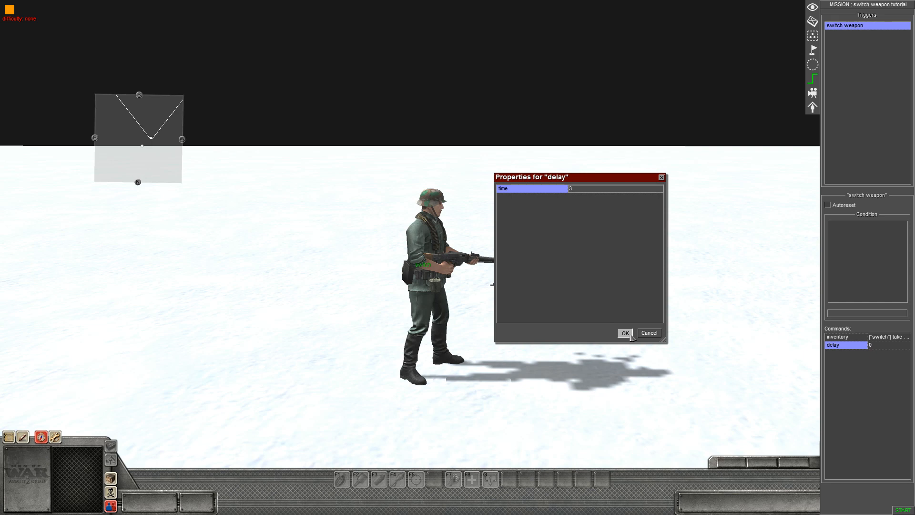
click(625, 333)
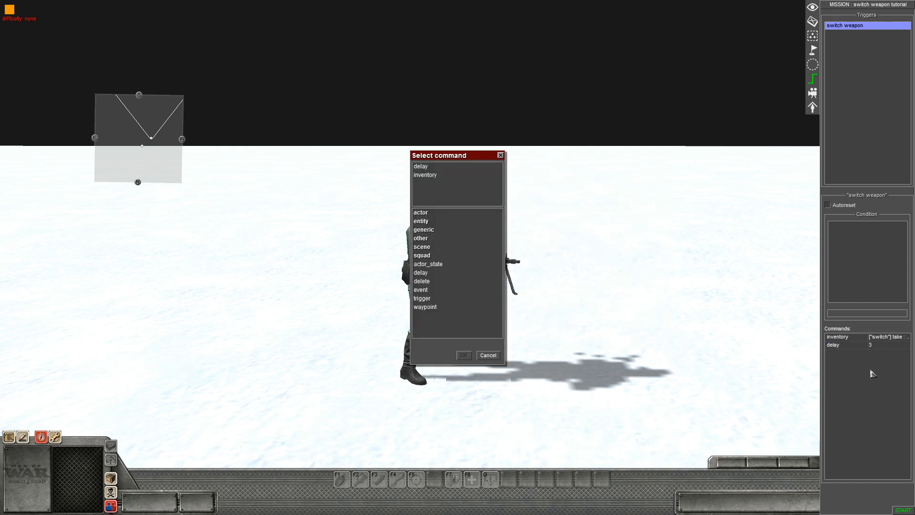
mouse_move(458, 274)
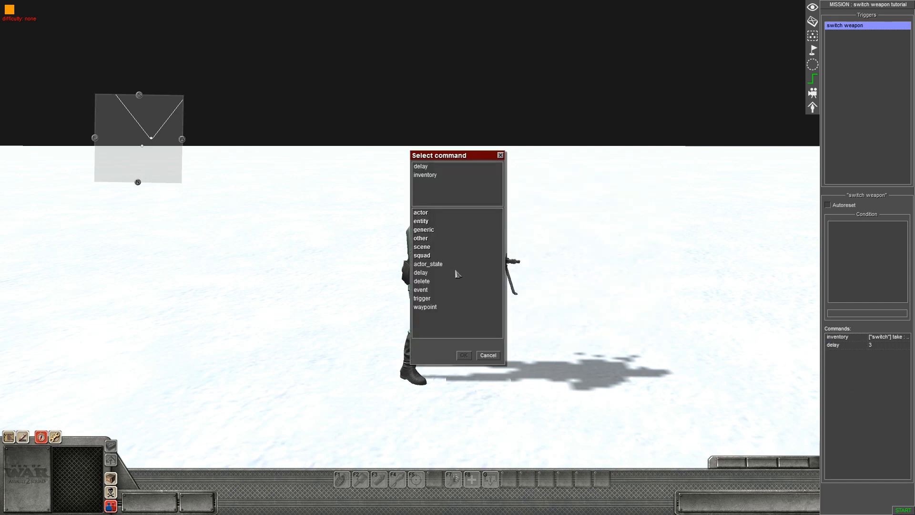
mouse_move(436, 179)
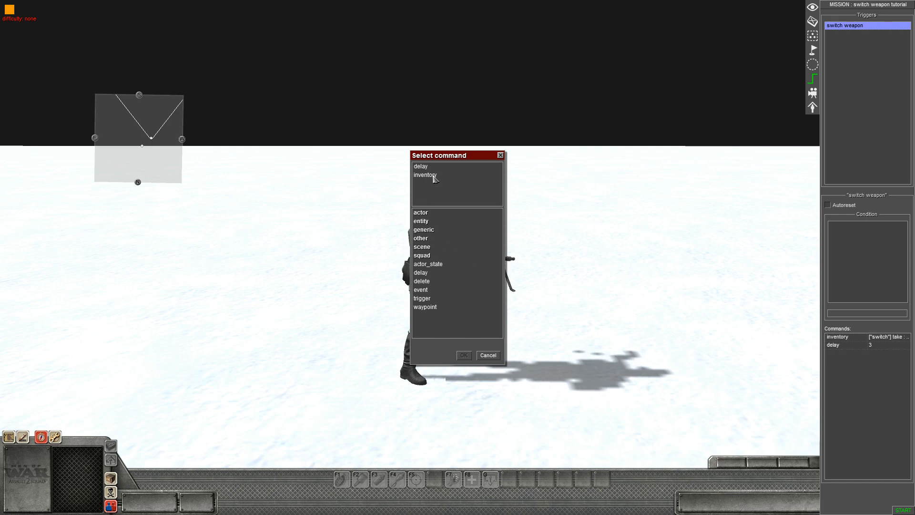
- Add an inventory command for 'switch'-tagged units taking the M24 grenade
click(425, 175)
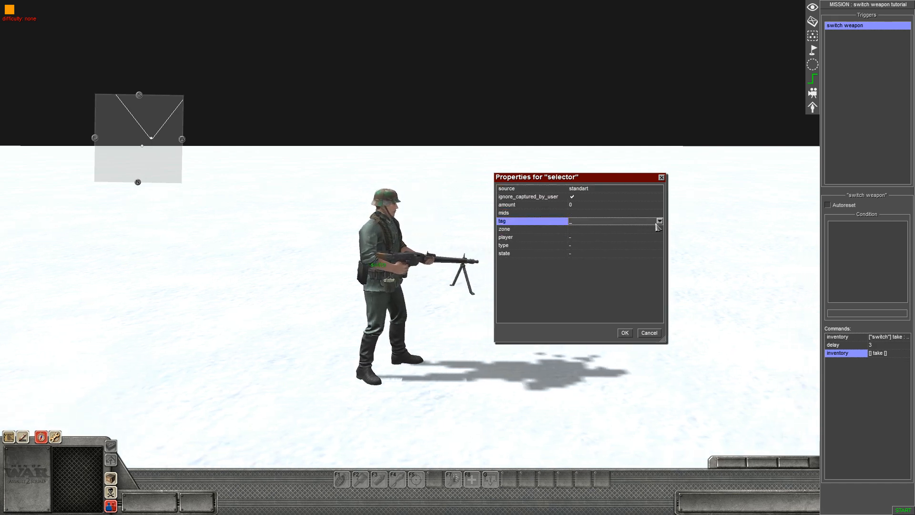
text(switch"])
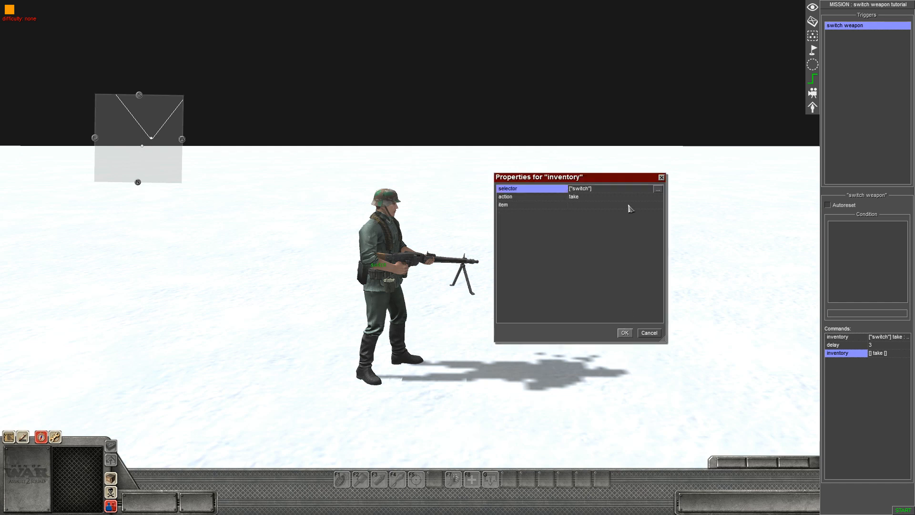
click(658, 205)
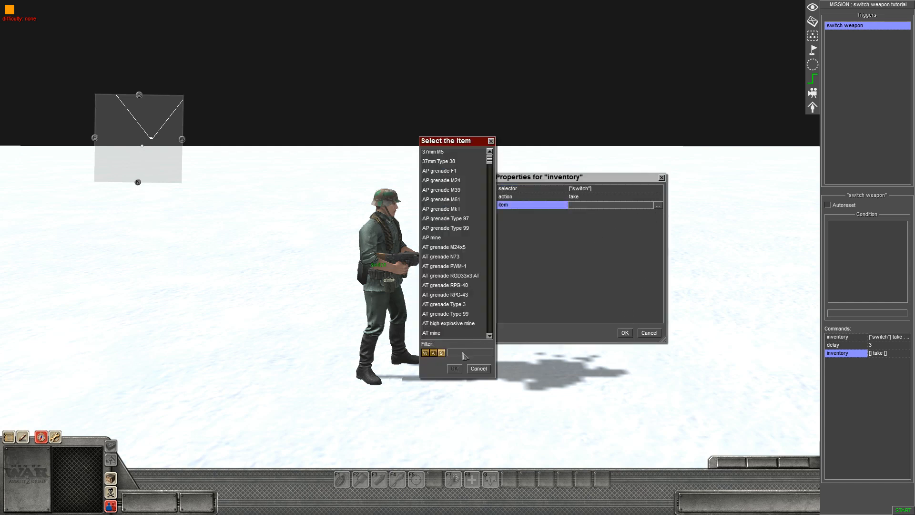
text(m24 grenade)
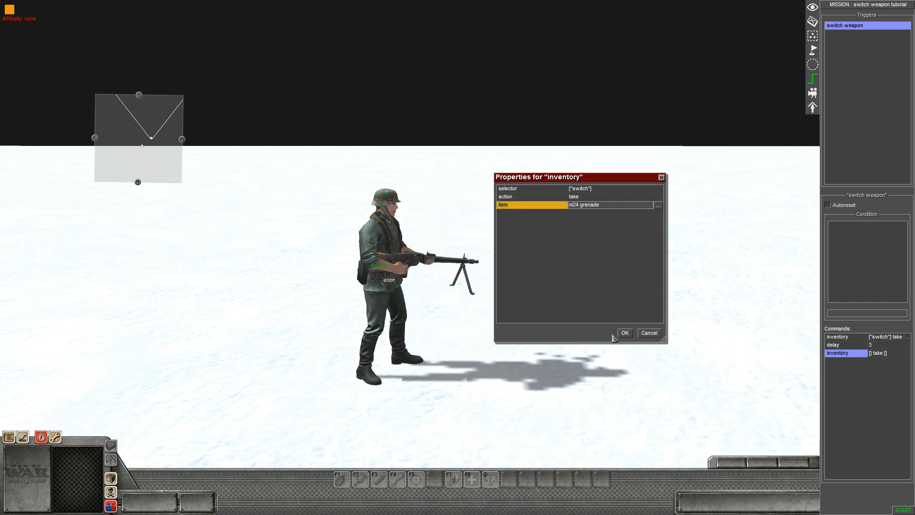
click(625, 332)
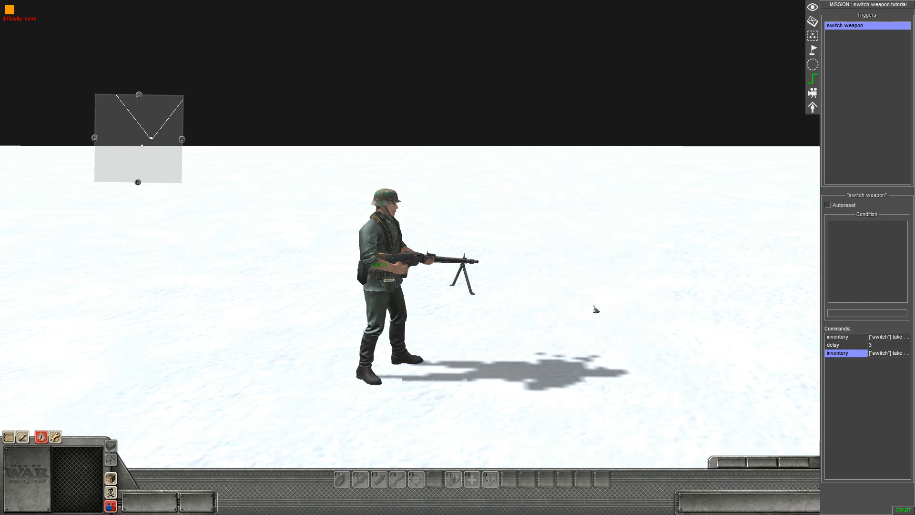